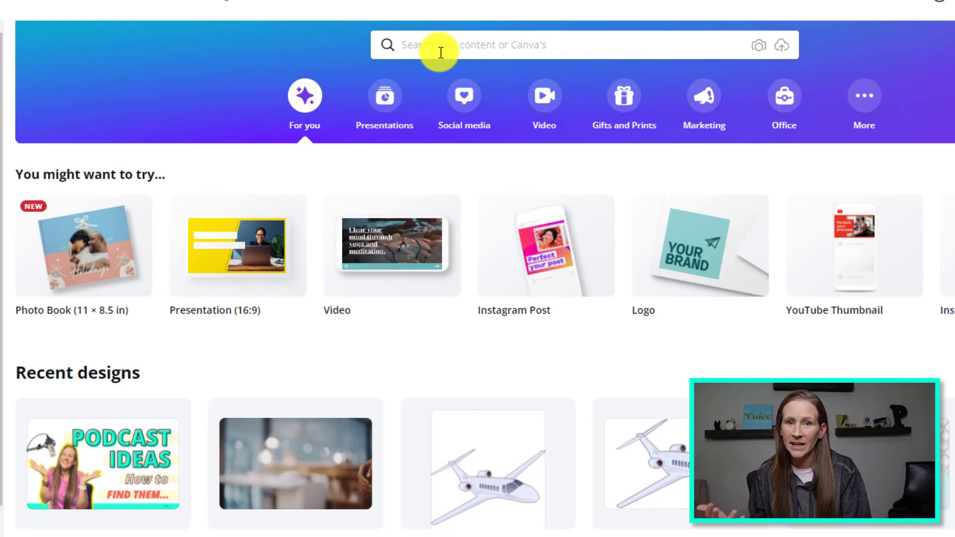
mouse_move(545, 286)
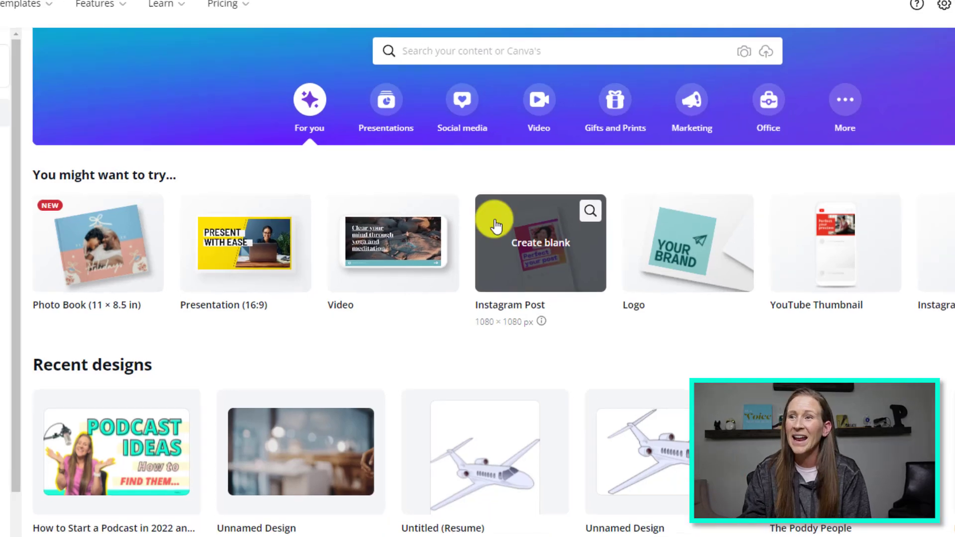
Step: Create a blank square Instagram Post design from the Canva home page
left_click(540, 242)
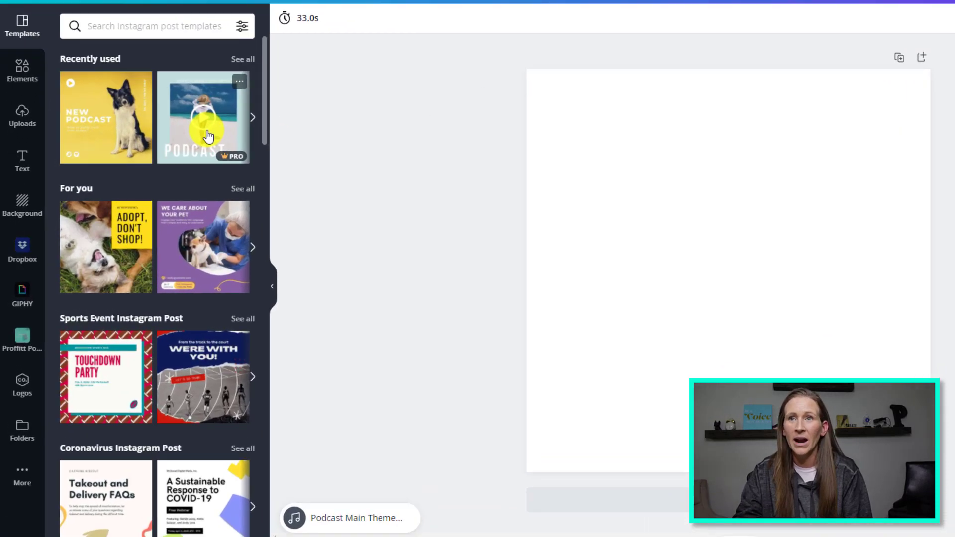
Step: Apply the beach podcast template, bring in an uploaded photo, and adjust headline line spacing
left_click(203, 117)
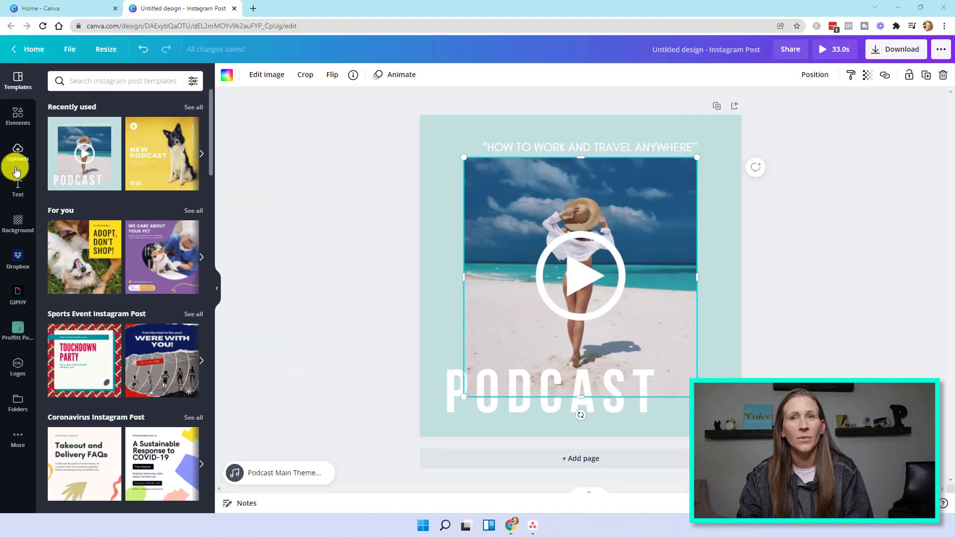
left_click(17, 152)
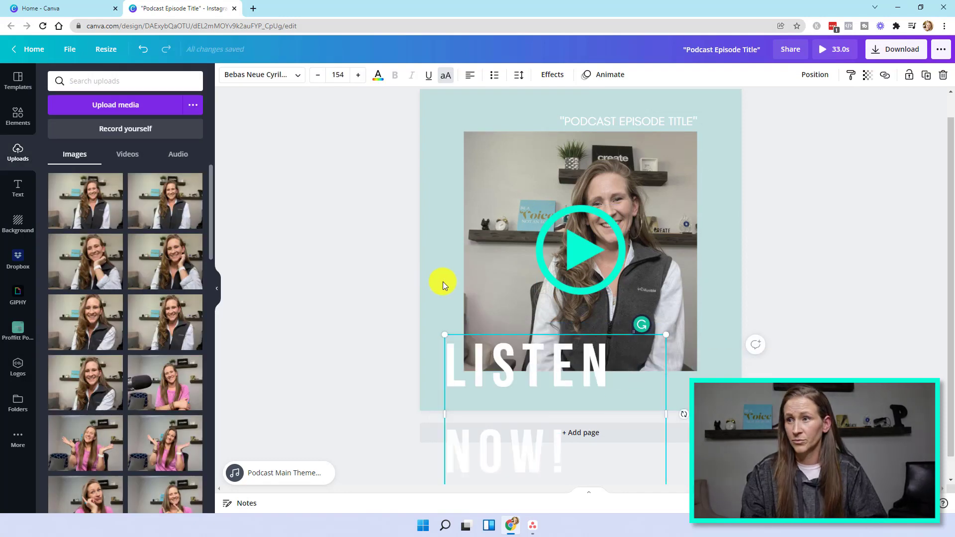
left_click(518, 74)
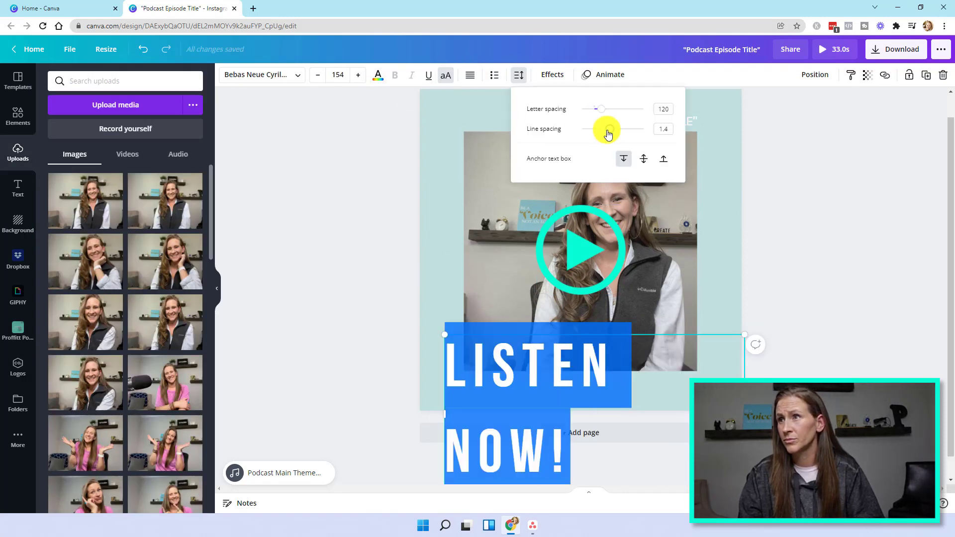
left_click(377, 74)
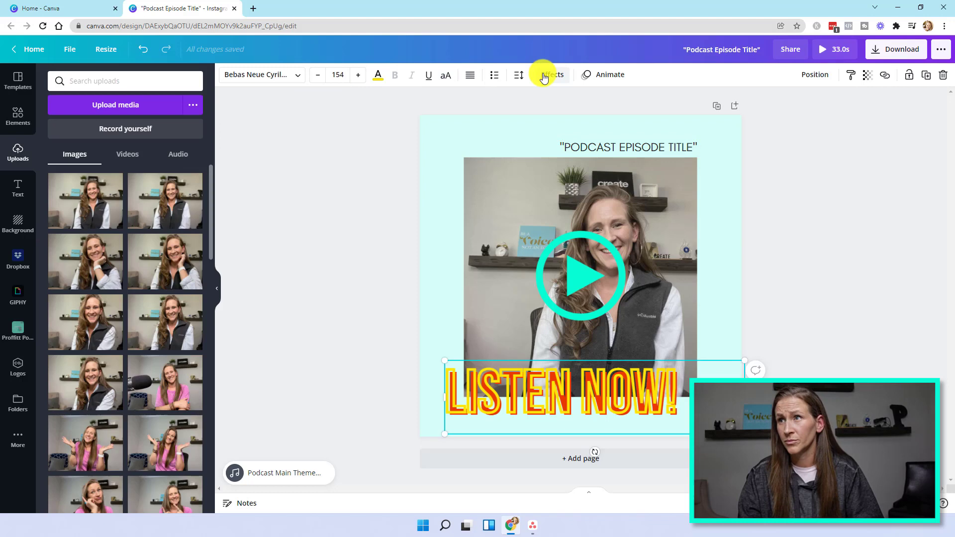
Step: Give the LISTEN NOW! headline a Shadow effect with a changed shadow colour
left_click(509, 286)
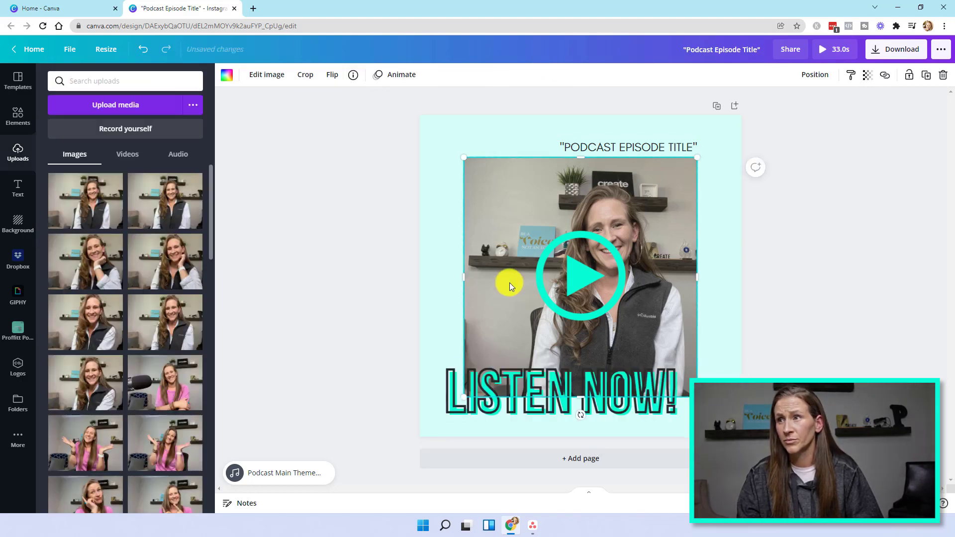
left_click(560, 393)
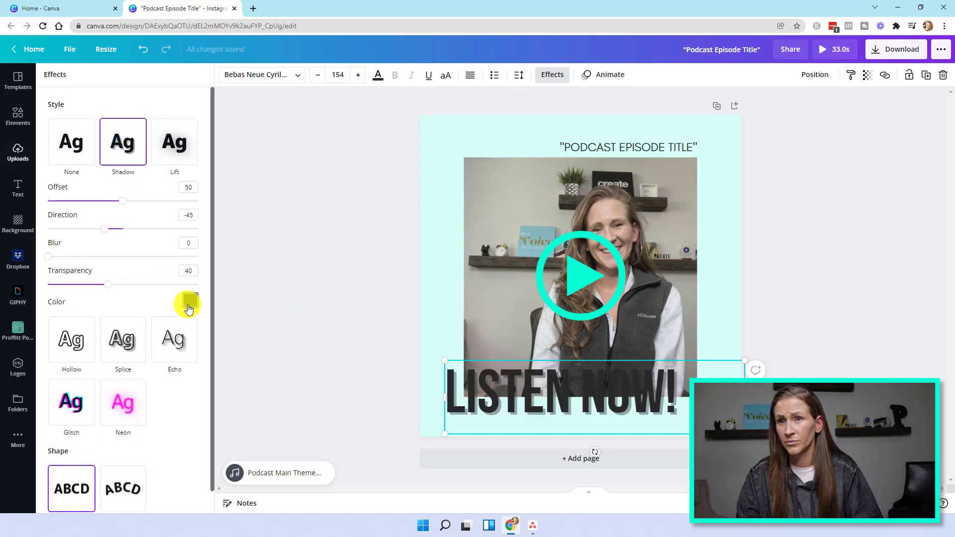
left_click(189, 304)
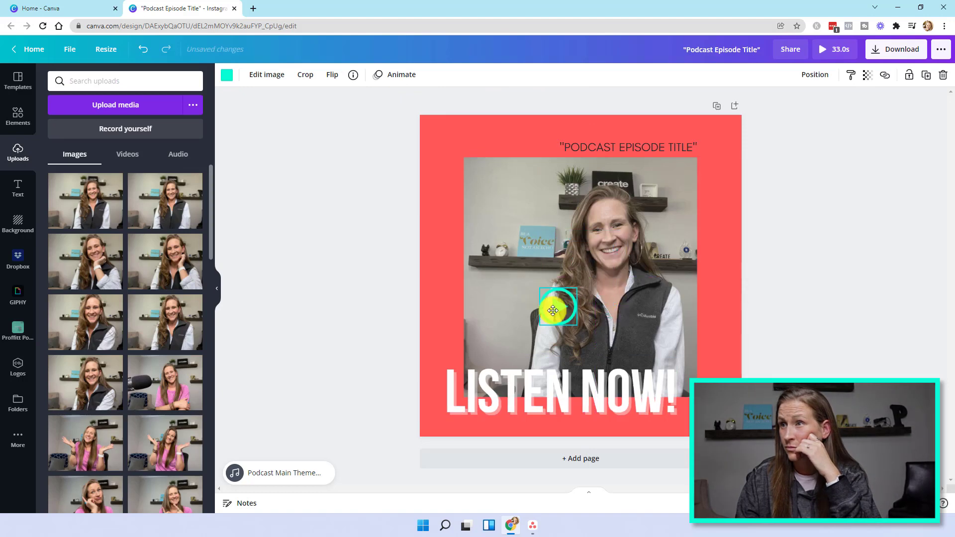
left_click(432, 339)
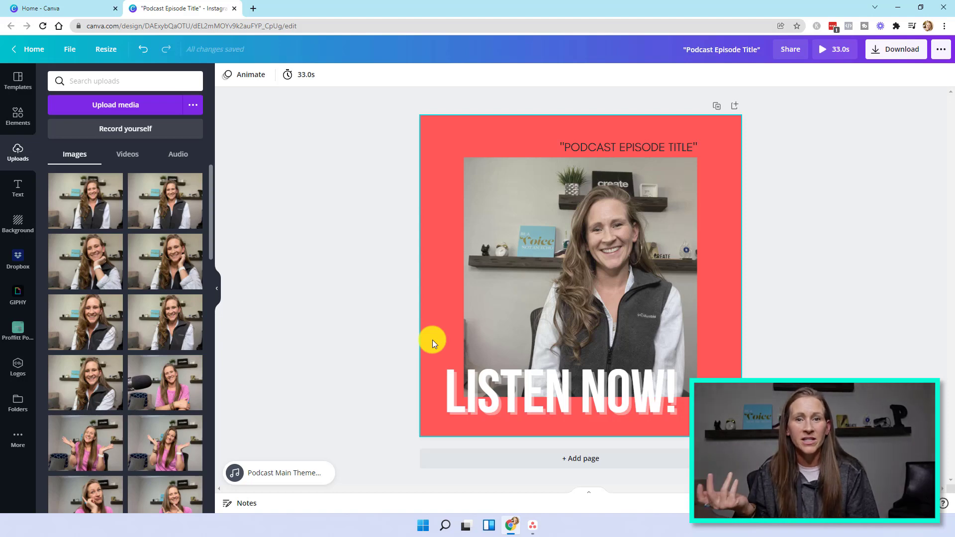
mouse_move(196, 245)
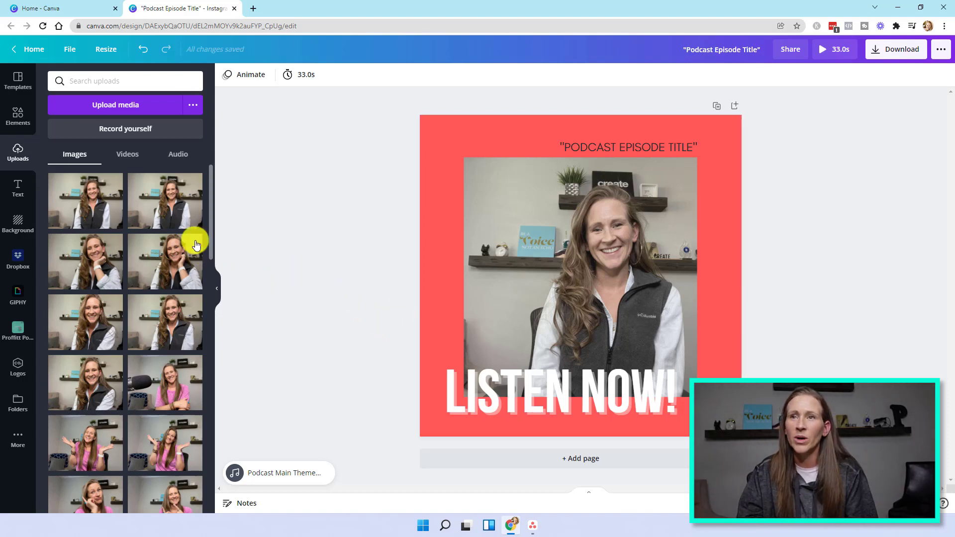
mouse_move(177, 154)
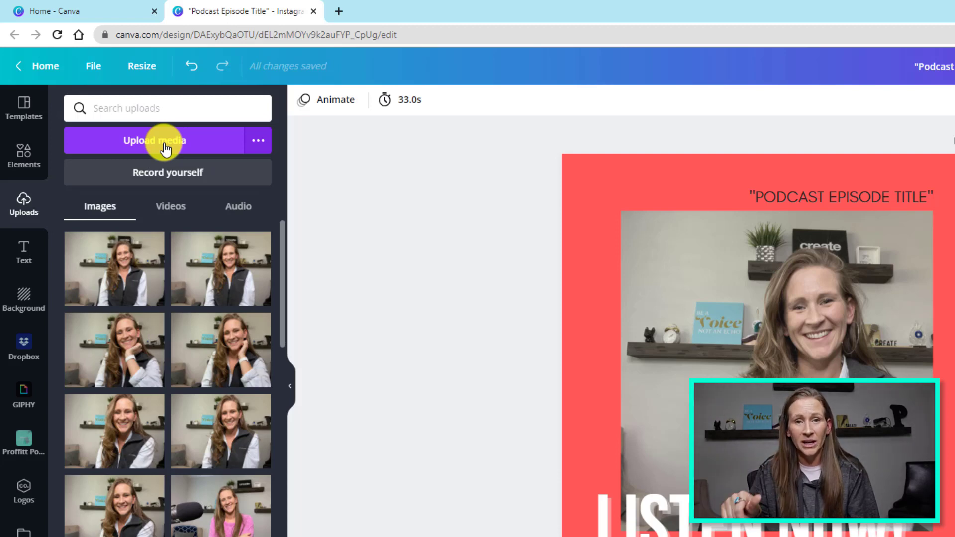
Step: Add Podcast Main Theme.wav from uploaded audio to the post and pause its preview
left_click(238, 206)
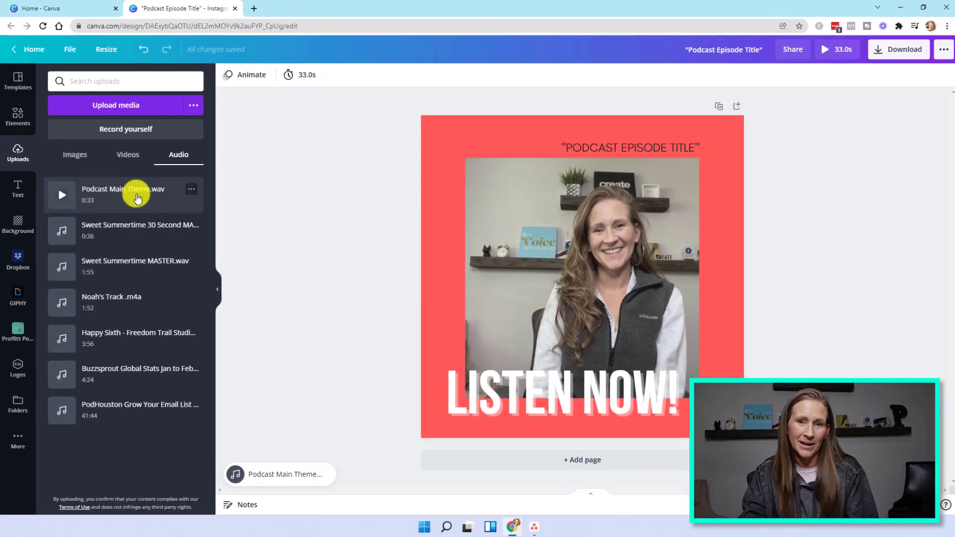
mouse_move(144, 409)
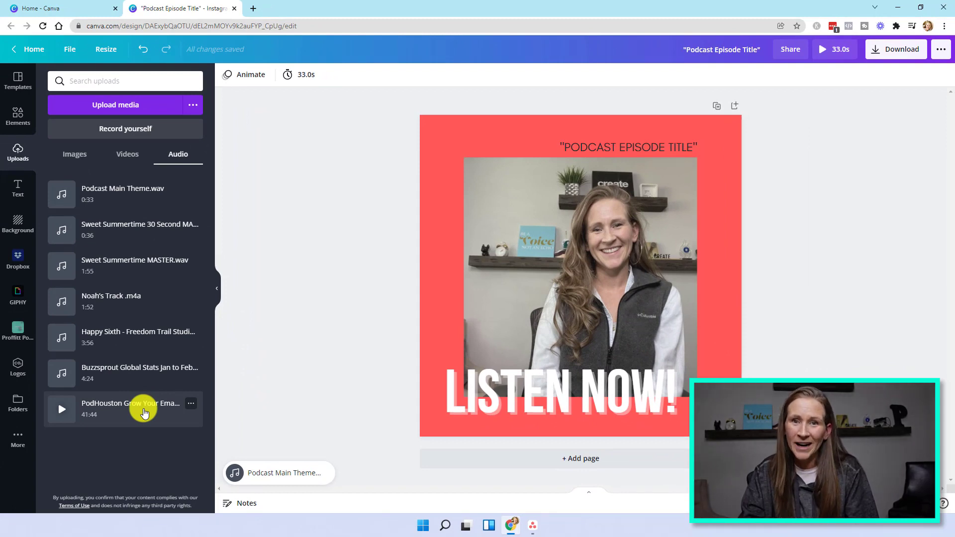
mouse_move(137, 195)
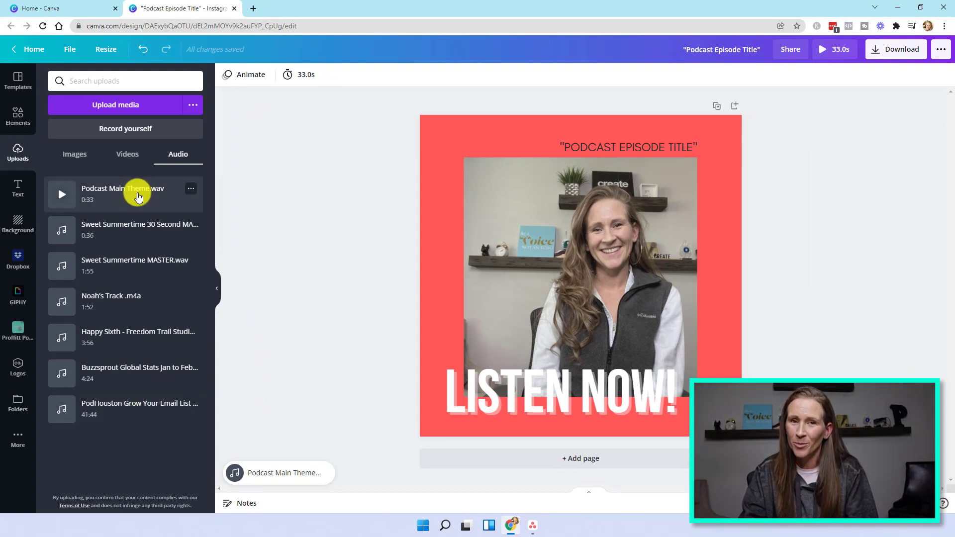
left_click(60, 194)
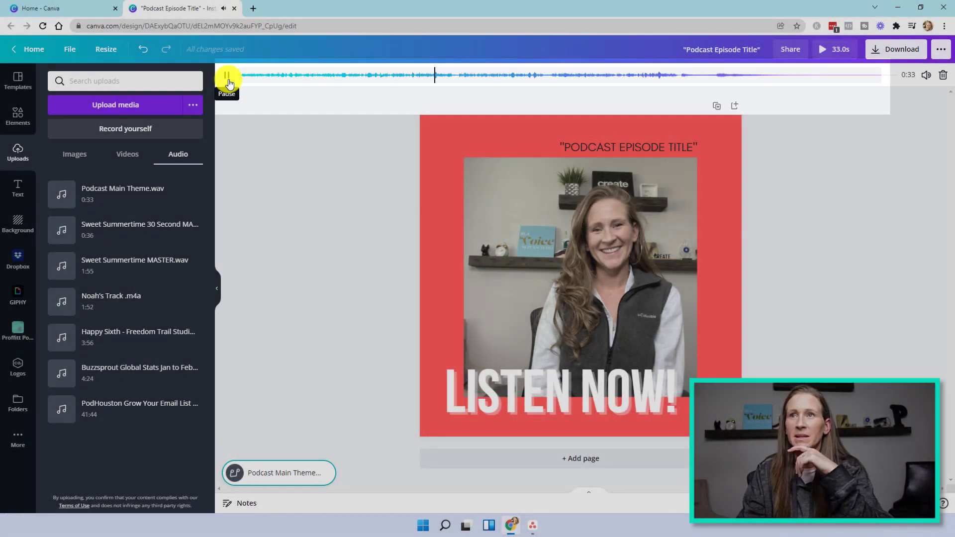
left_click(227, 75)
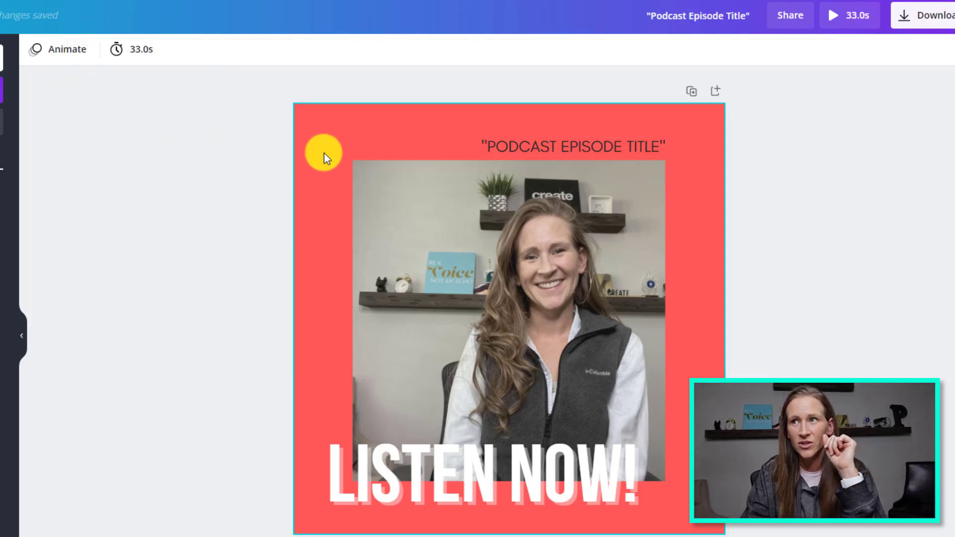
mouse_move(139, 49)
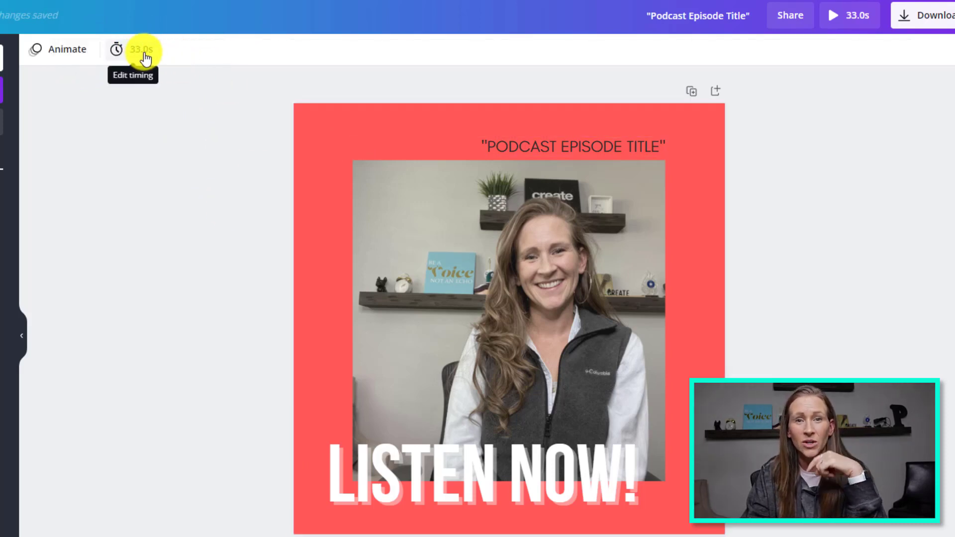
Step: Preview the theme track and set the page duration to its full 33 seconds
left_click(141, 50)
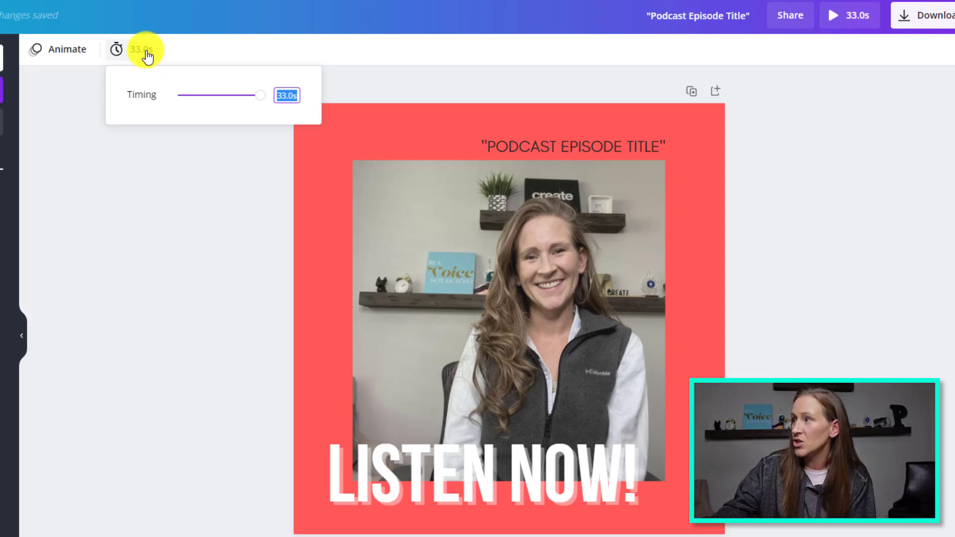
left_click_drag(261, 95, 220, 95)
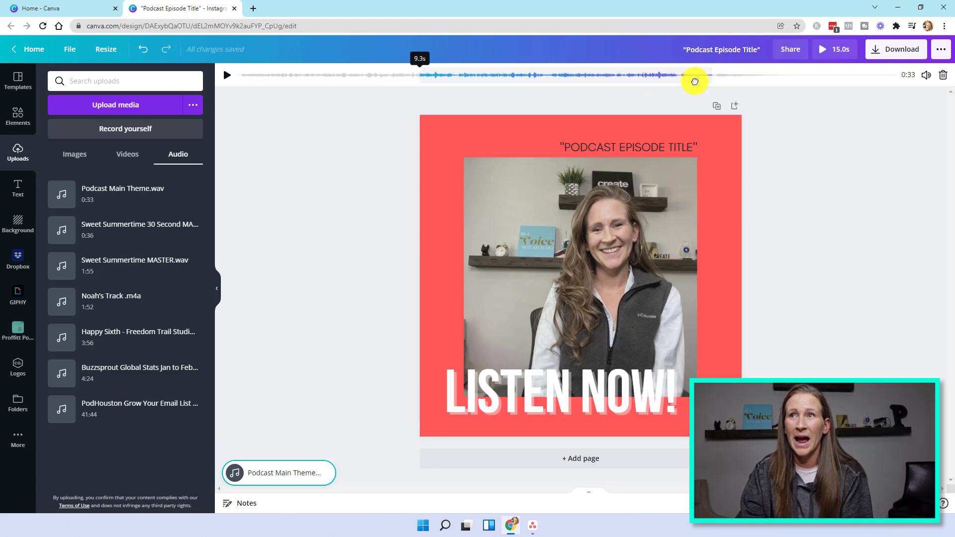
left_click(227, 75)
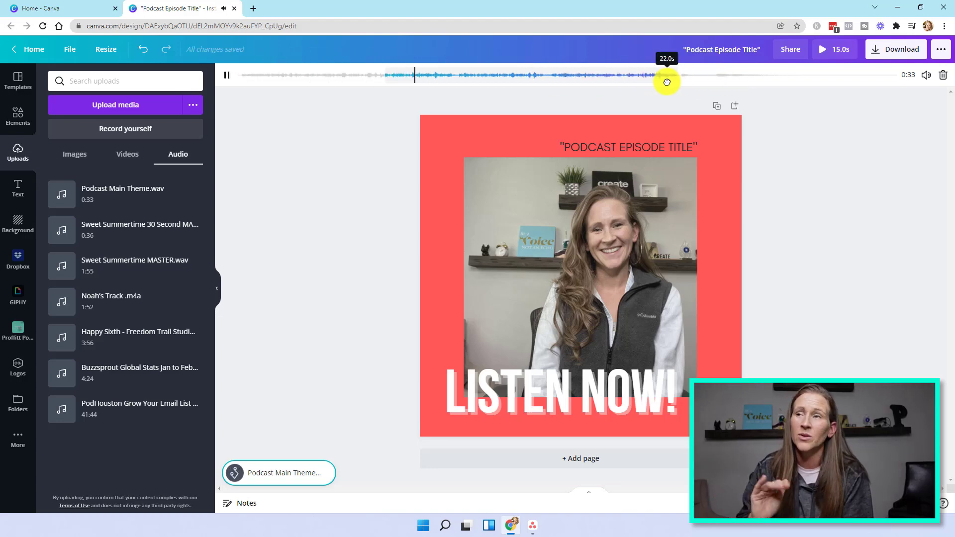
left_click(227, 75)
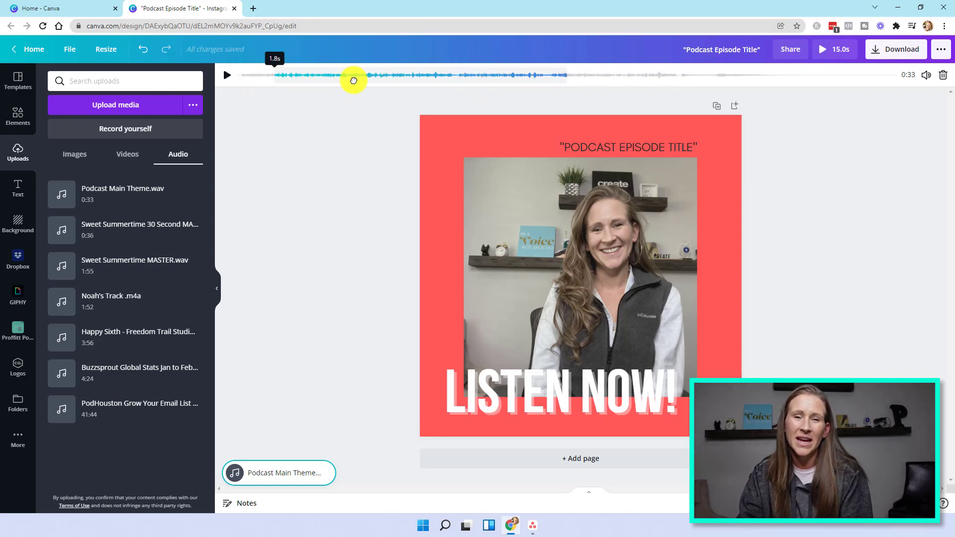
left_click(227, 75)
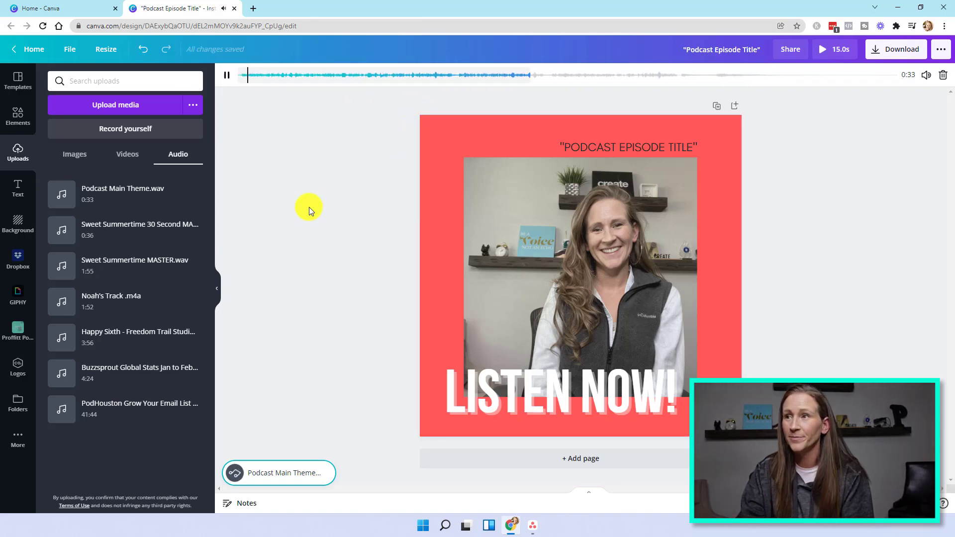
left_click(227, 75)
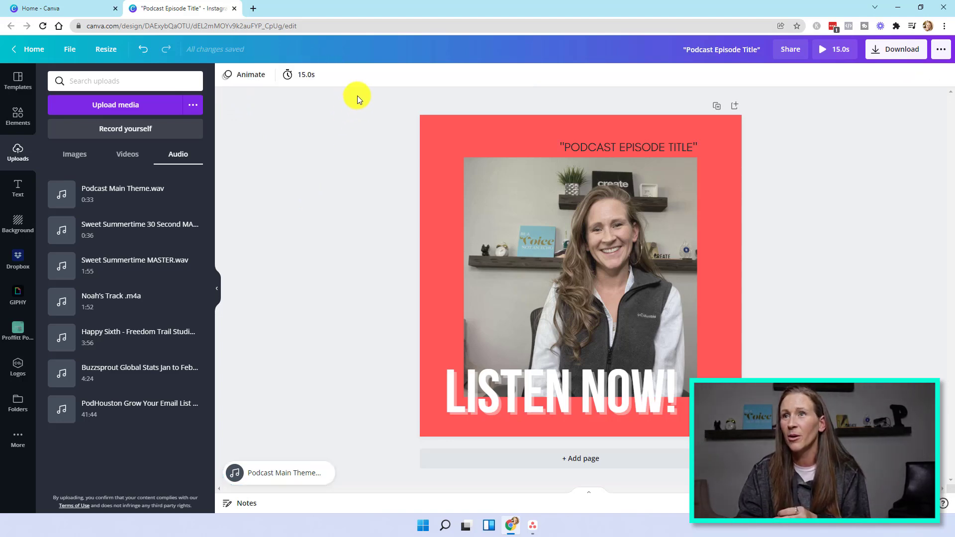
left_click(298, 75)
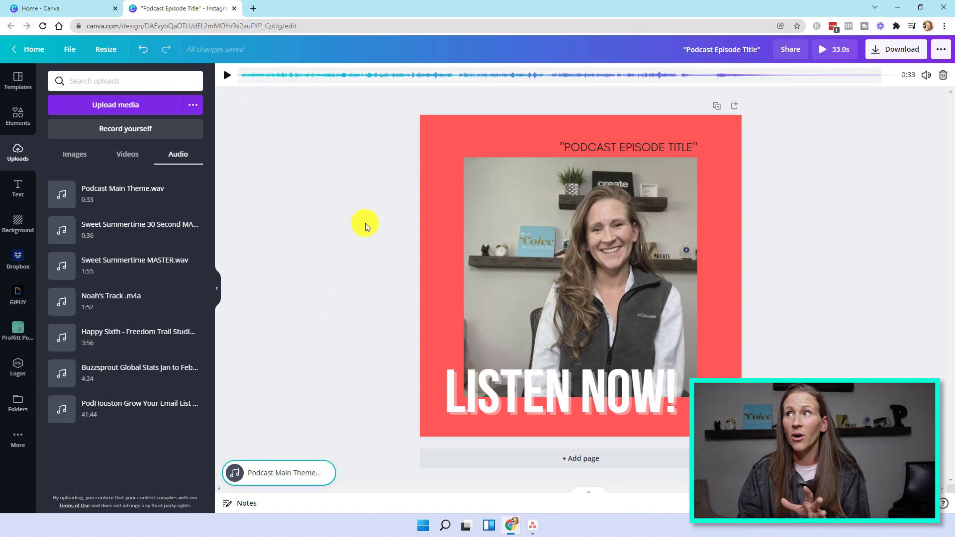
left_click(18, 116)
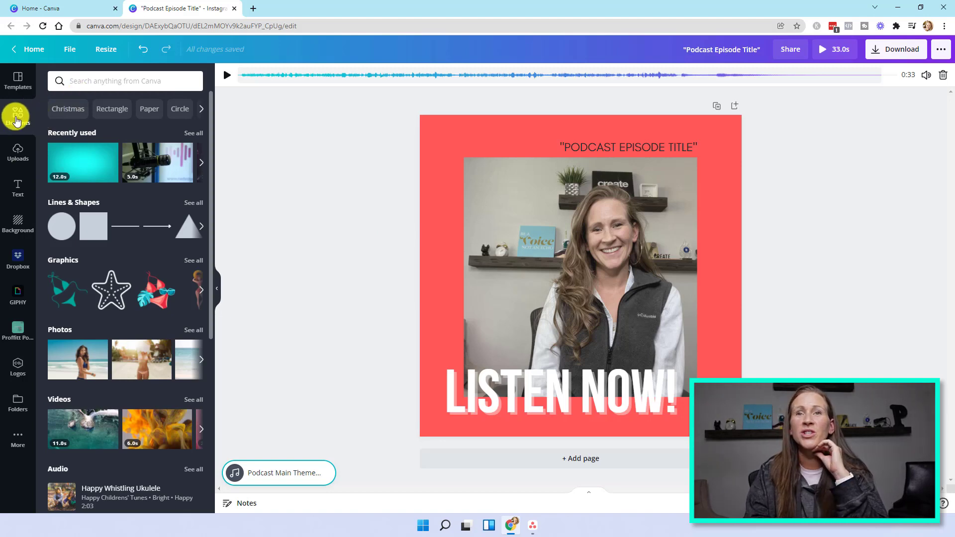
Step: Search Elements for 'stickers', filter to Graphics, and add the white broken-circle sticker
left_click(125, 82)
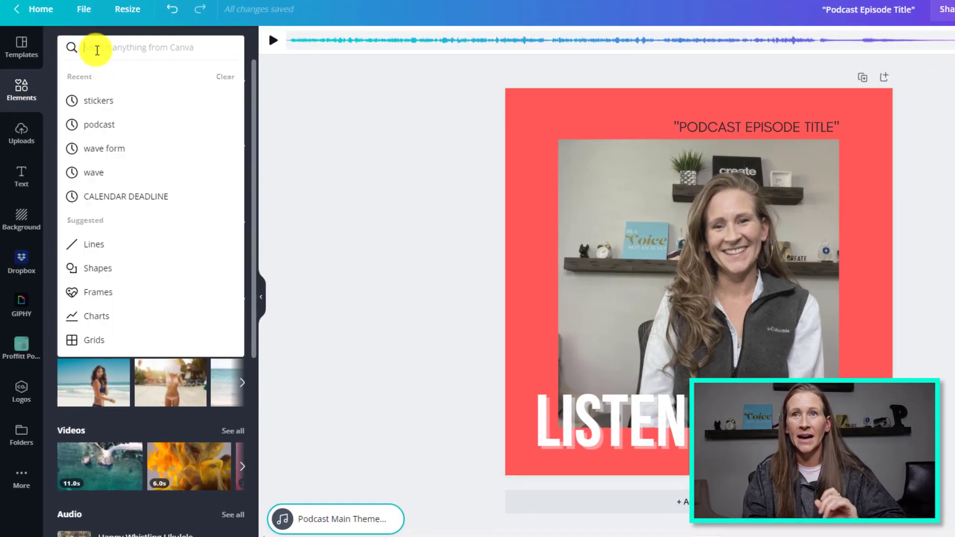
left_click(98, 100)
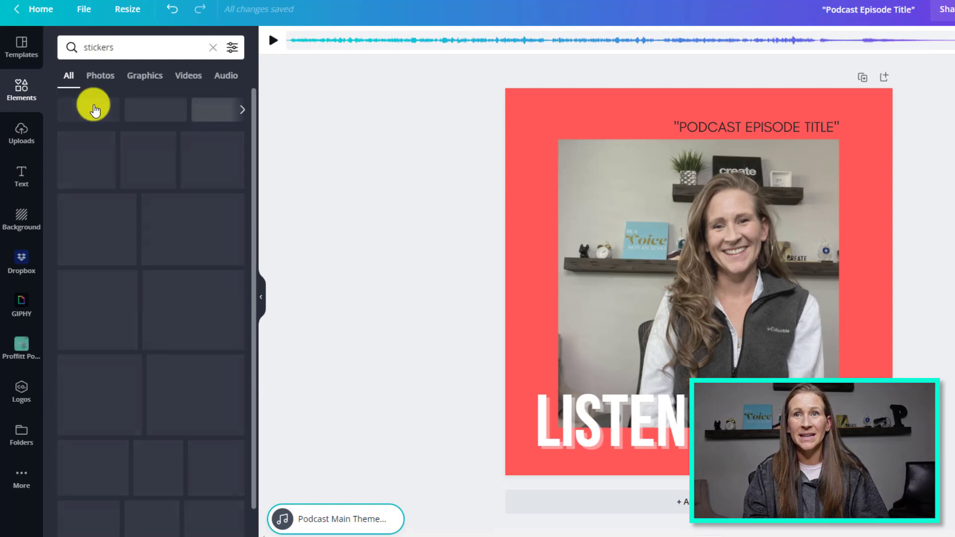
left_click(144, 75)
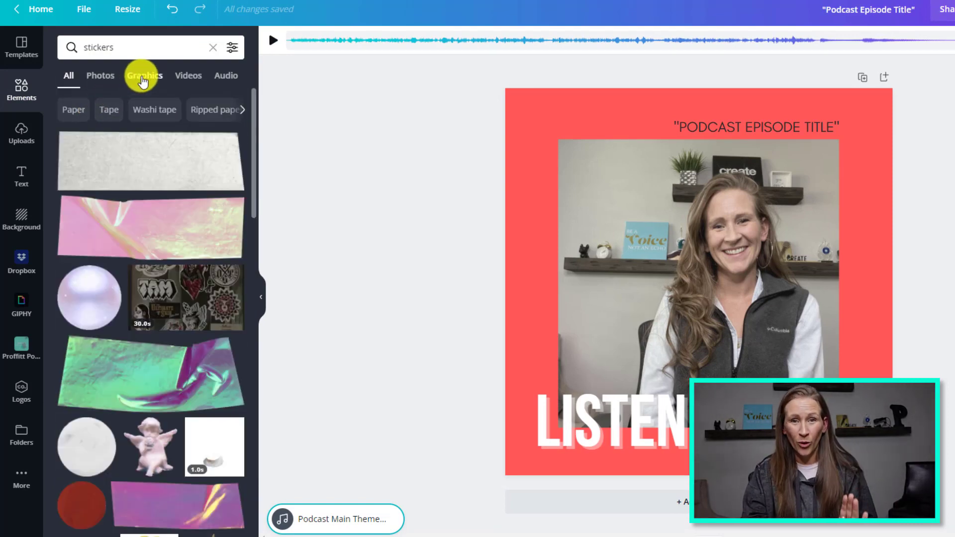
left_click(144, 75)
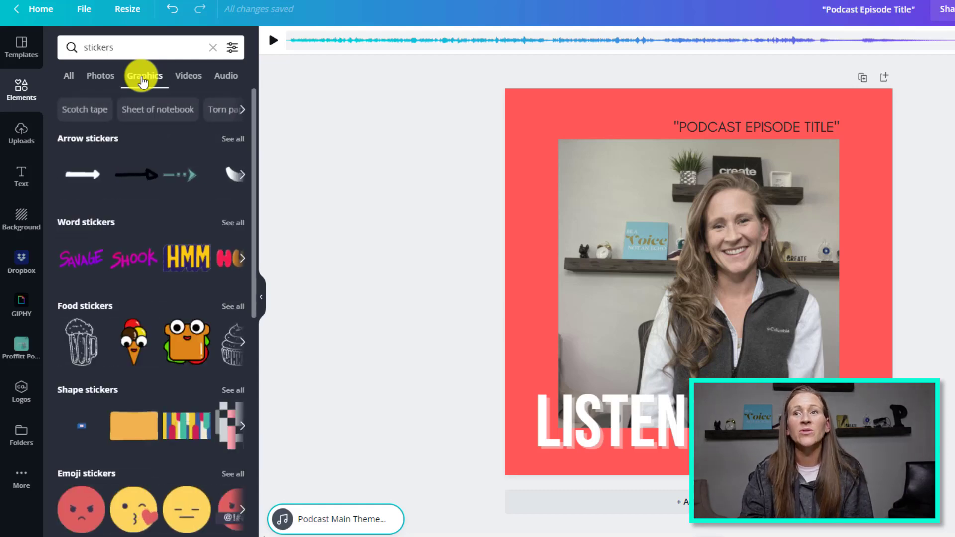
scroll("down", 3)
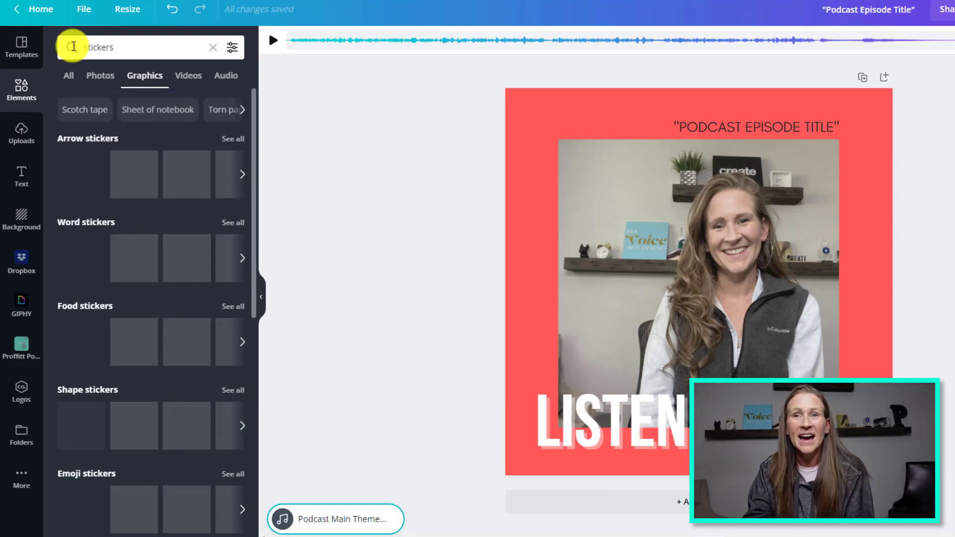
scroll("down", 3)
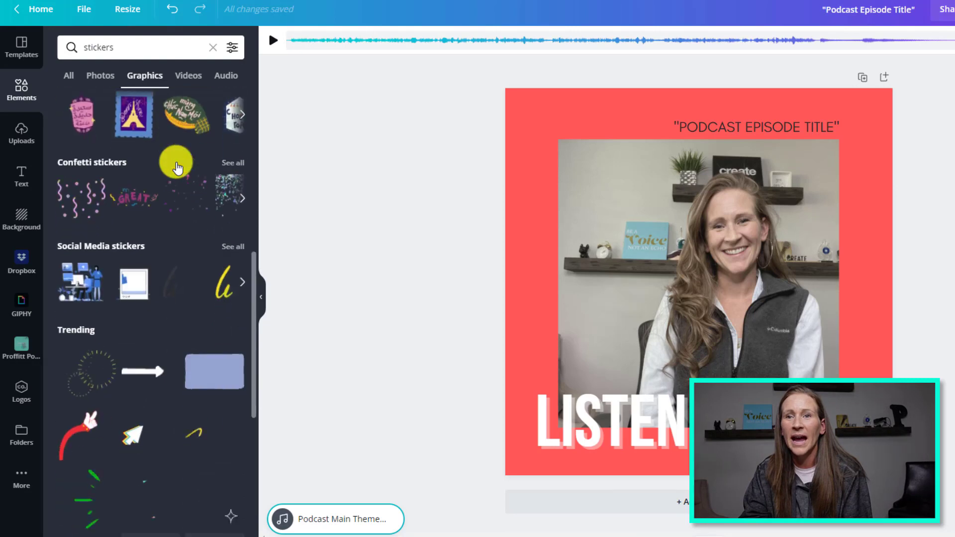
scroll("down", 3)
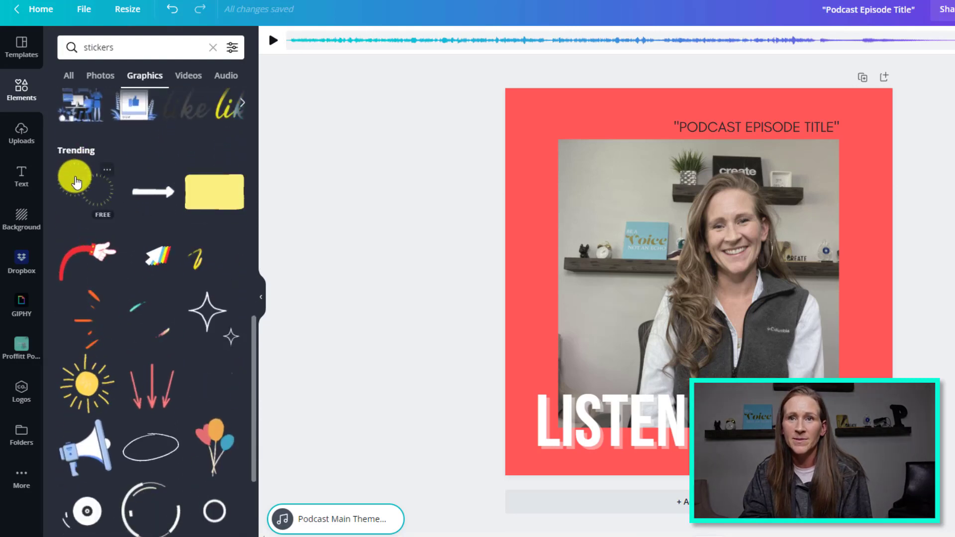
scroll("down", 3)
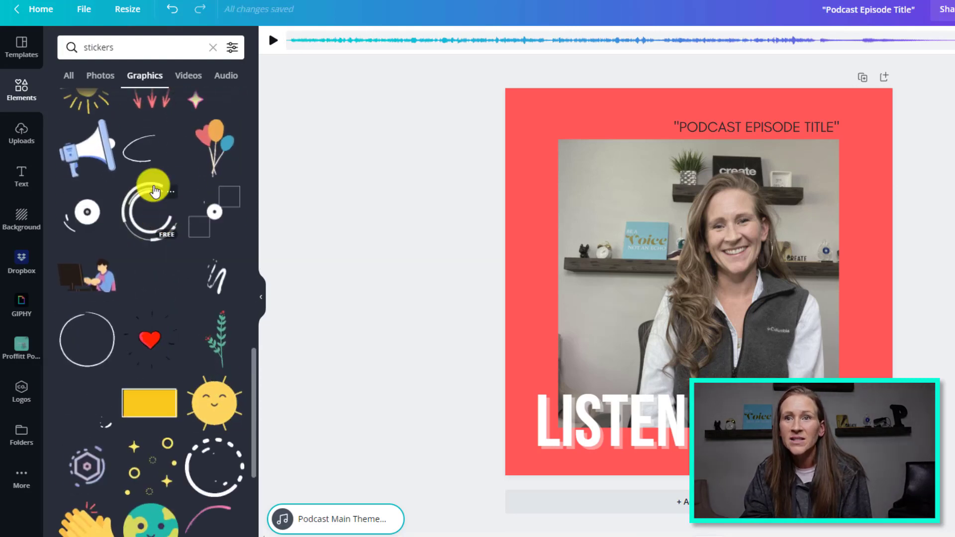
left_click(148, 210)
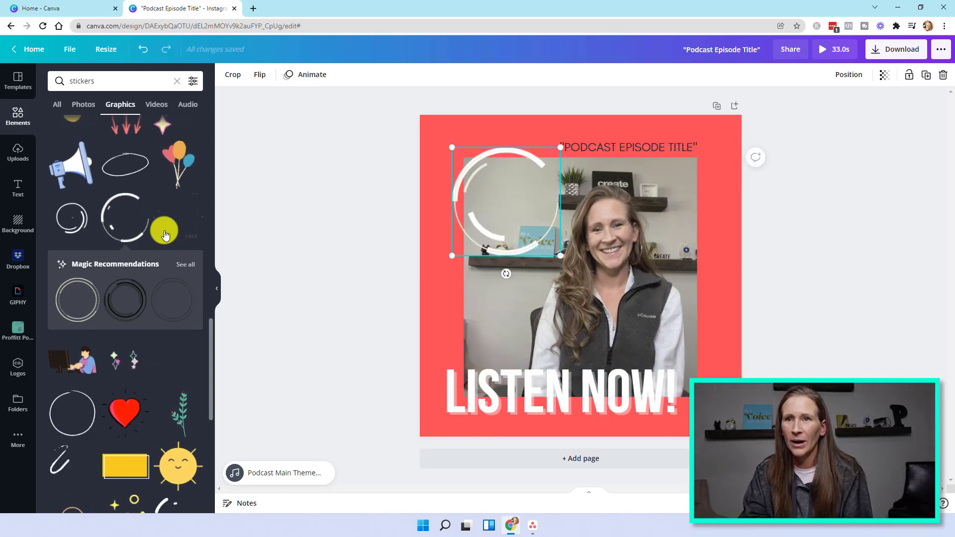
Step: Add the blue-and-purple audio waveform sticker above the LISTEN NOW! headline
scroll("down", 3)
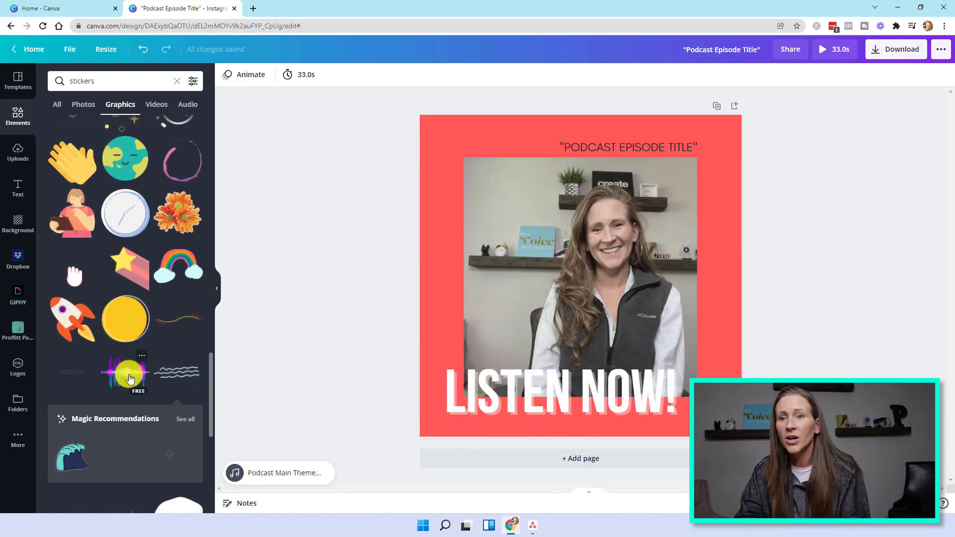
left_click(125, 372)
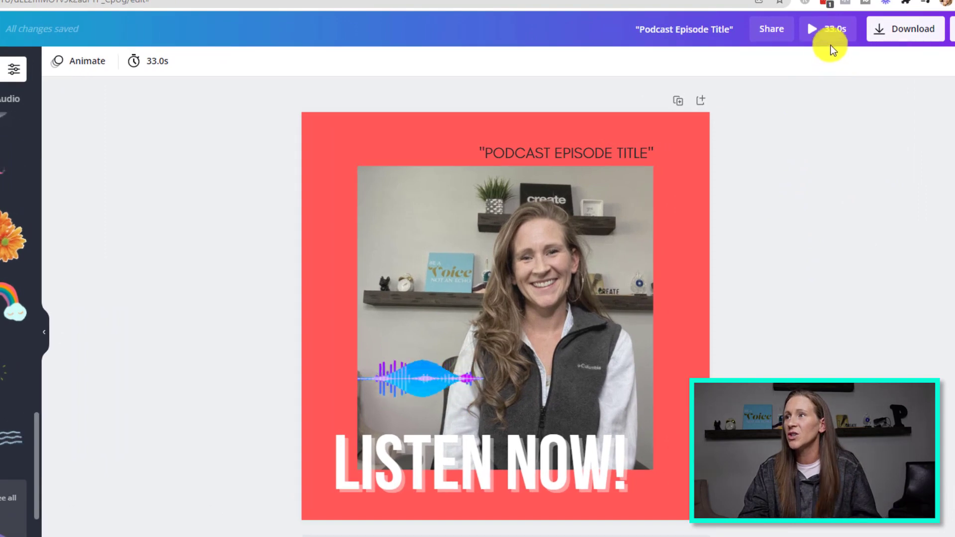
left_click(811, 29)
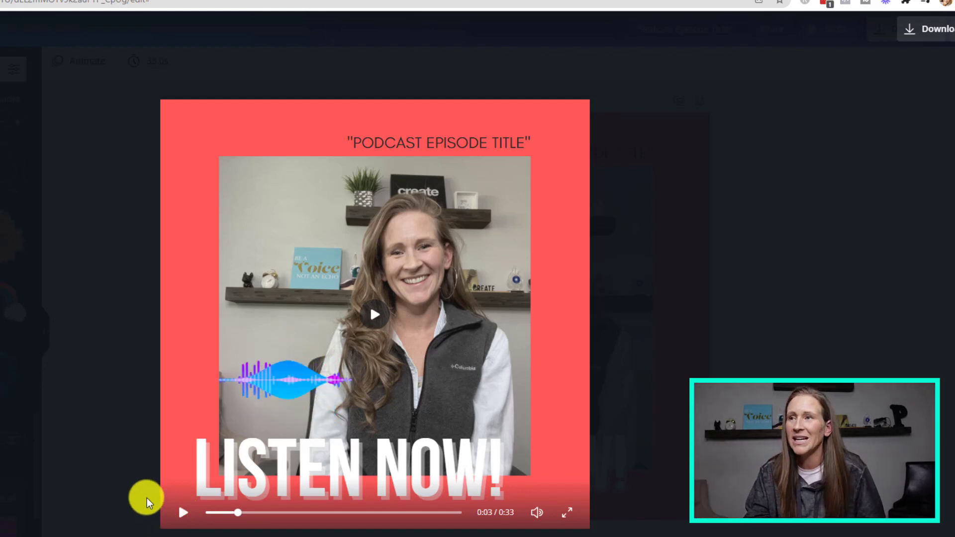
mouse_move(157, 443)
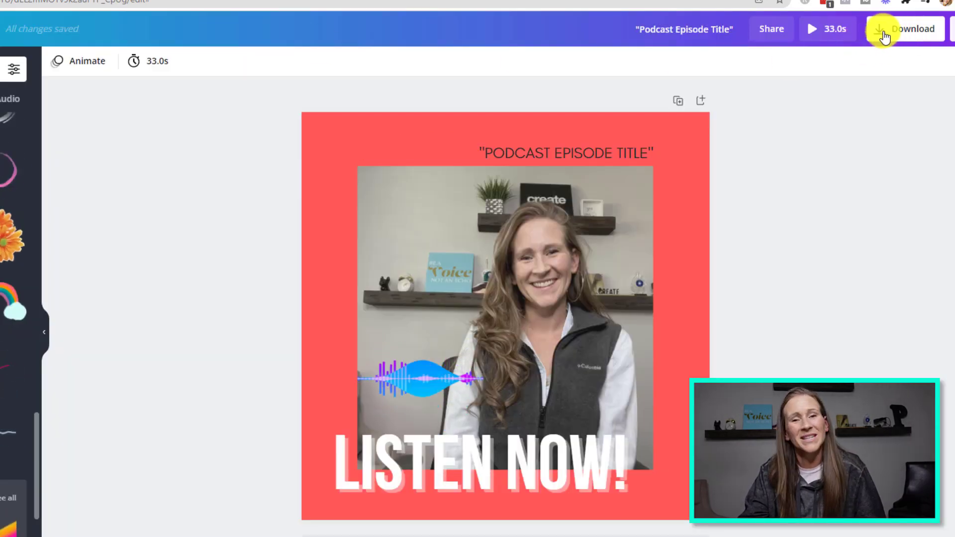
Step: Open the Download panel with MP4 Video as the file type
left_click(912, 29)
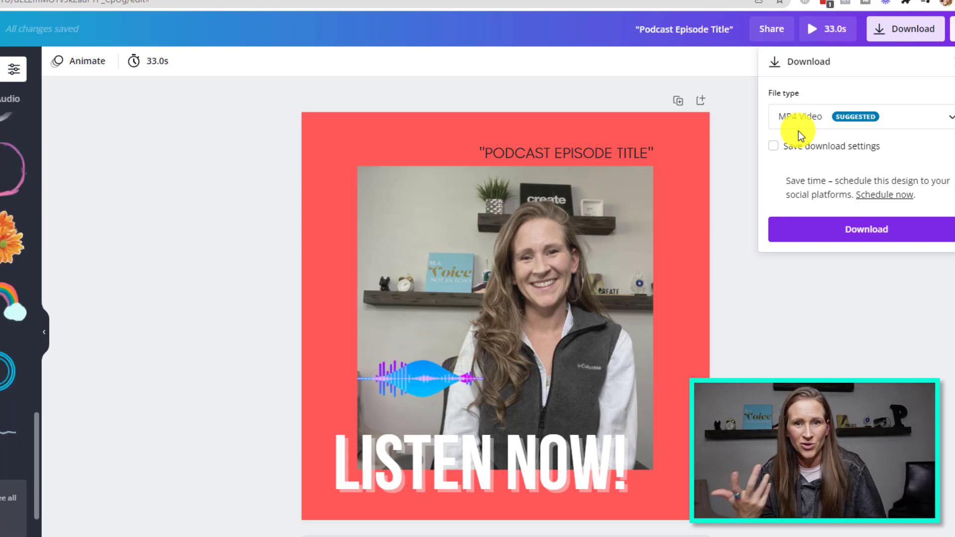
mouse_move(879, 255)
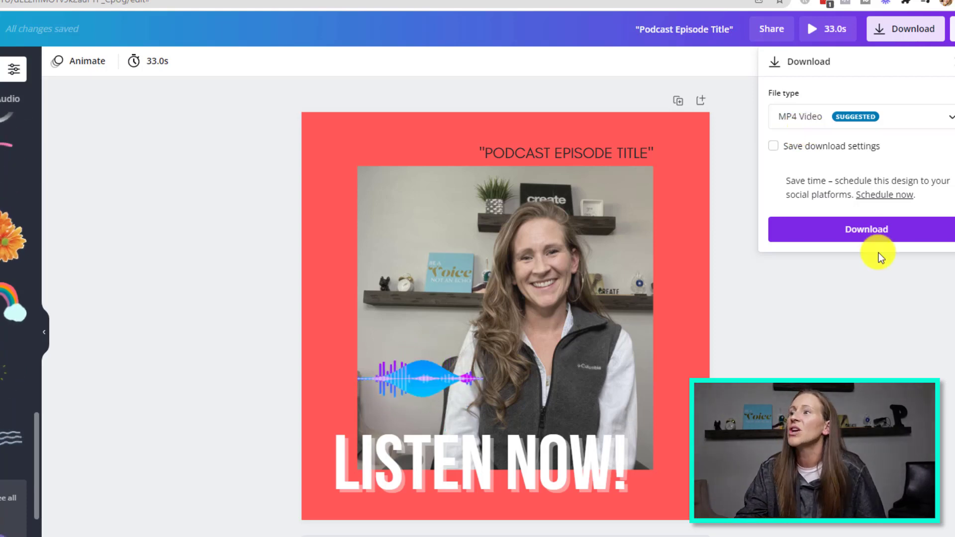